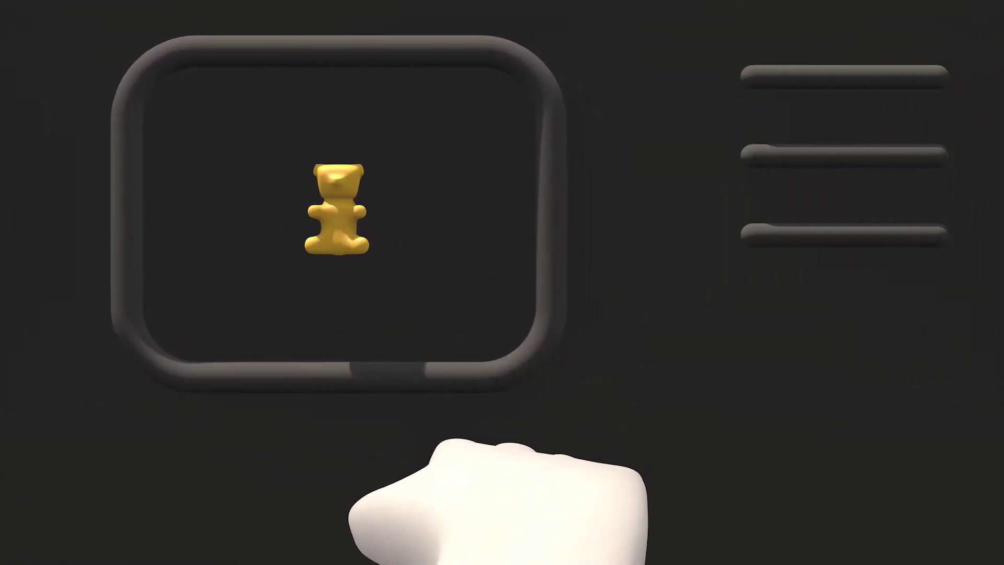
Mint copies of the gold gummy bear so six line up beneath the preview frame
left_click(881, 71)
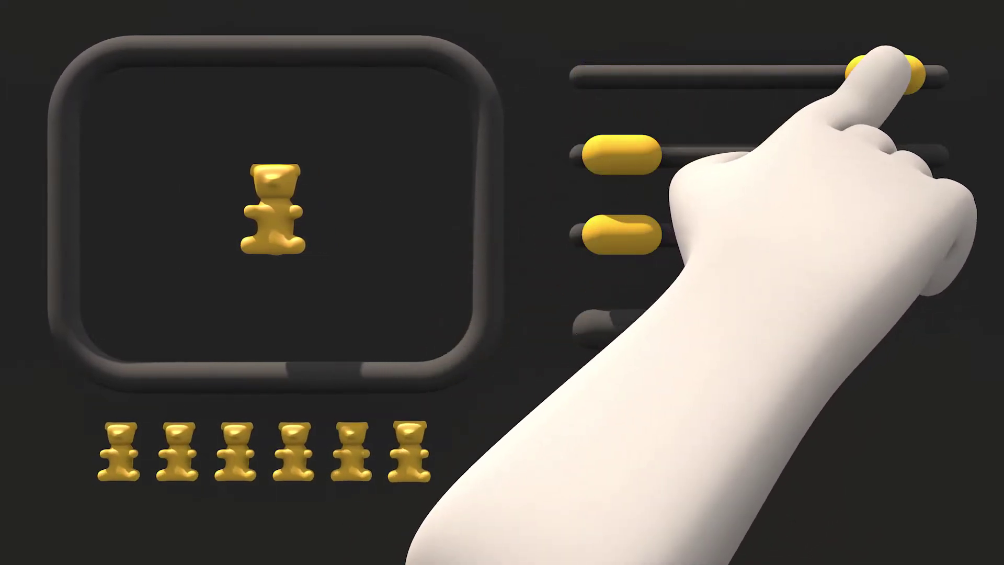